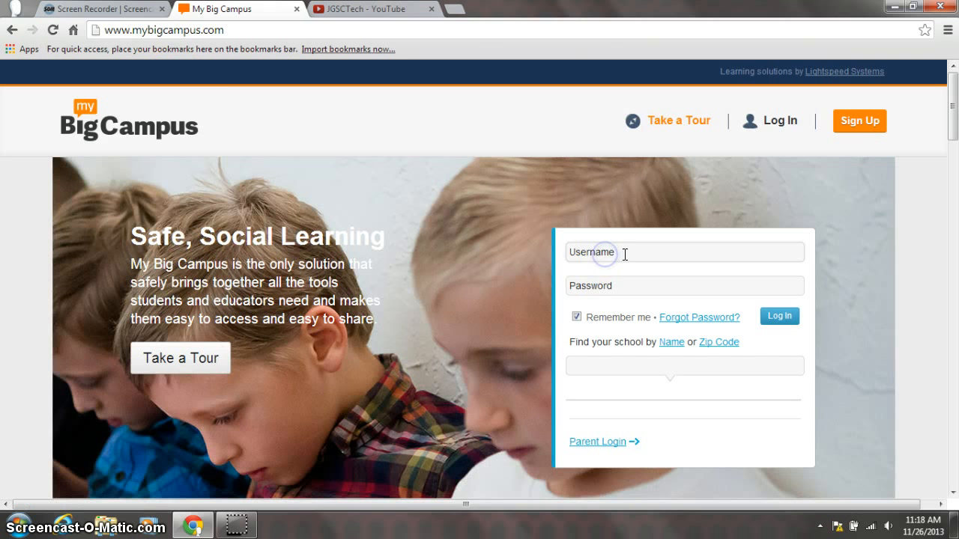
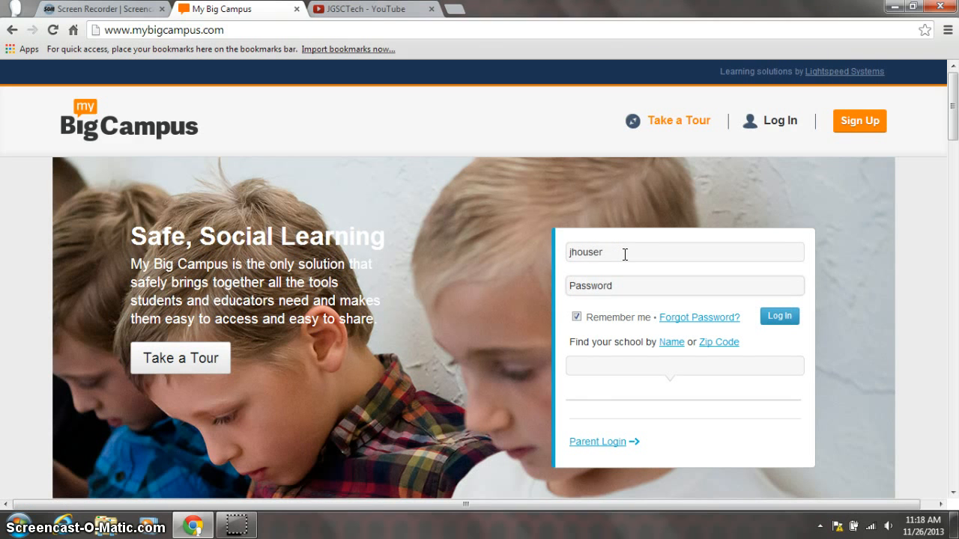
text(password)
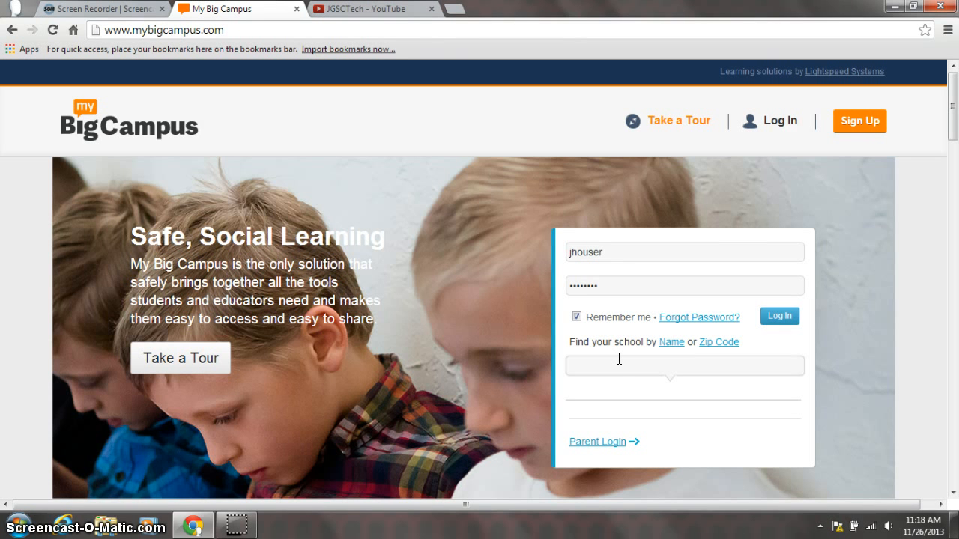
click(683, 366)
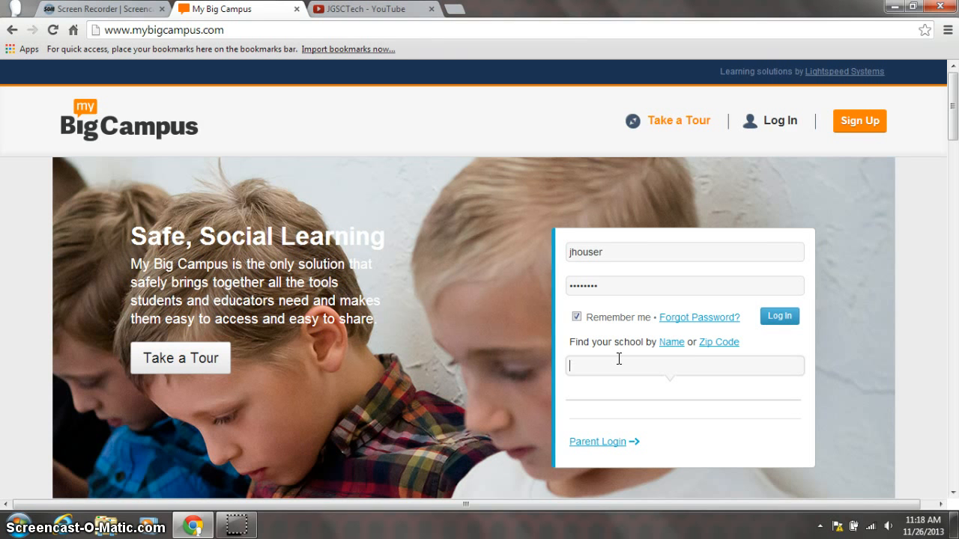
text(John Glenn School Corporation)
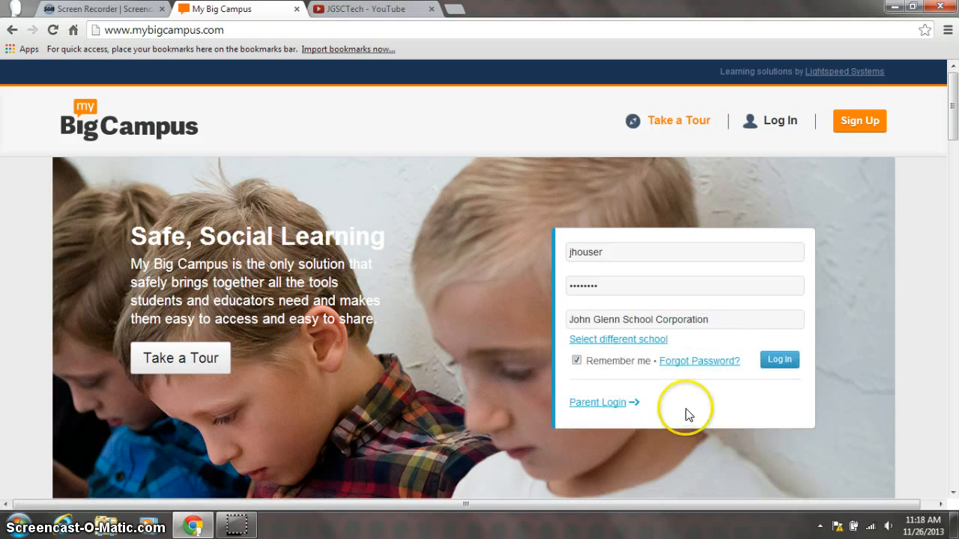
click(779, 360)
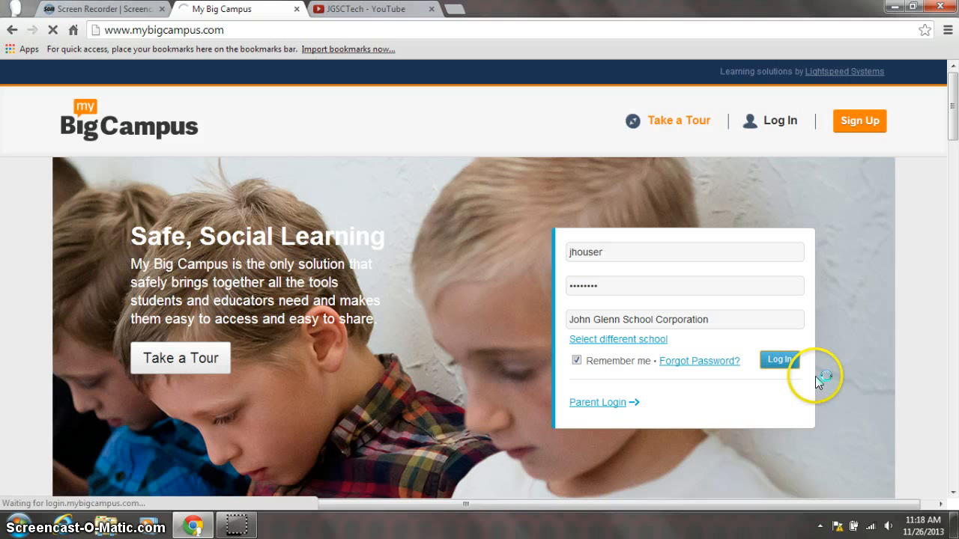
click(779, 359)
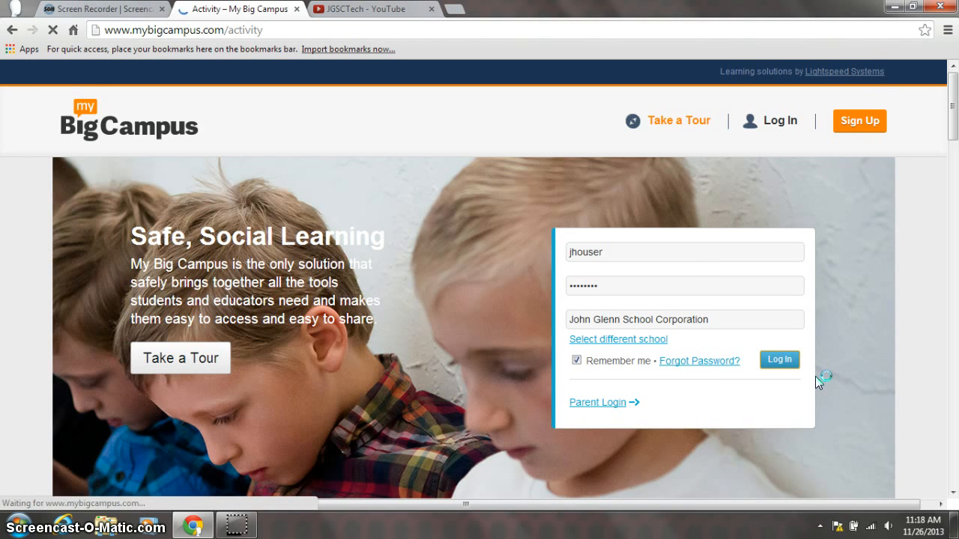
Let the signed-in Activity feed load and scroll down through its announcements.
click(778, 359)
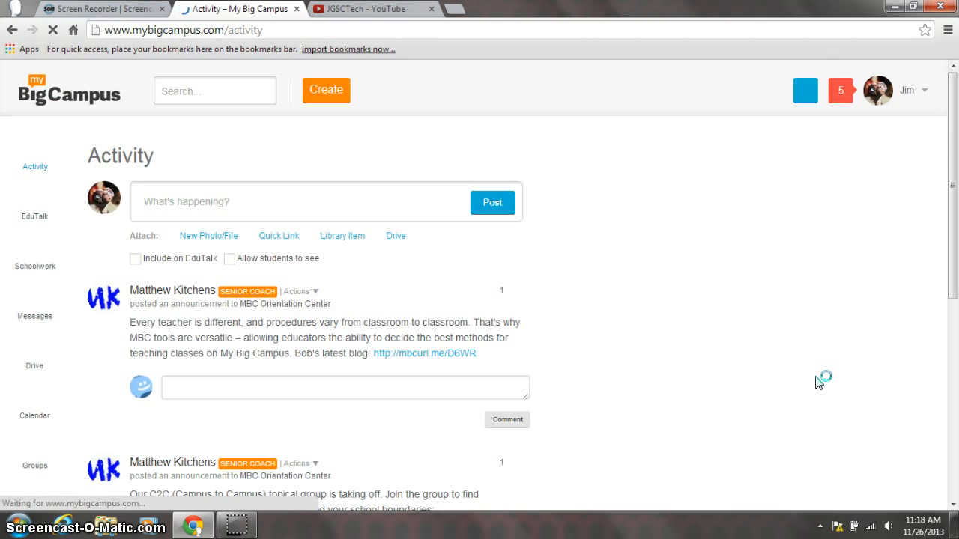
mouse_move(716, 306)
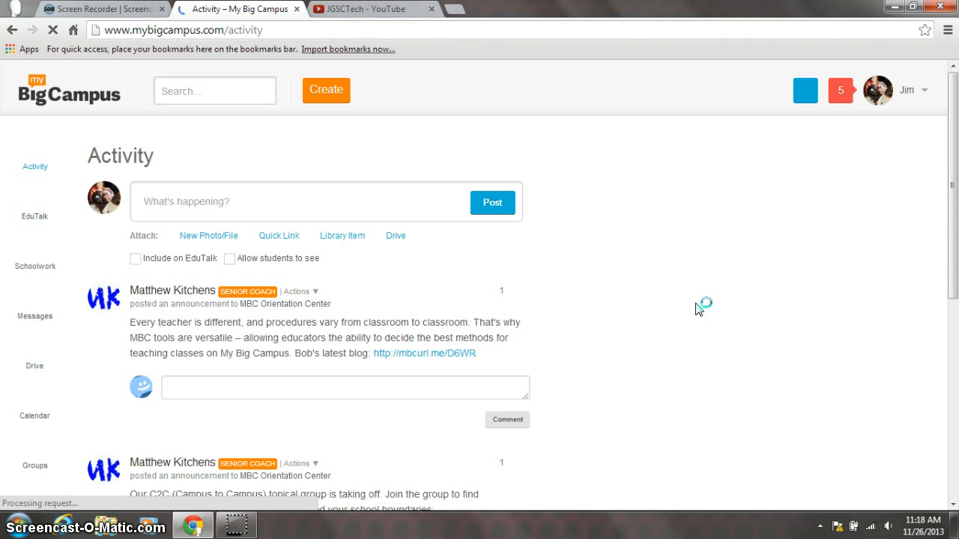
click(658, 320)
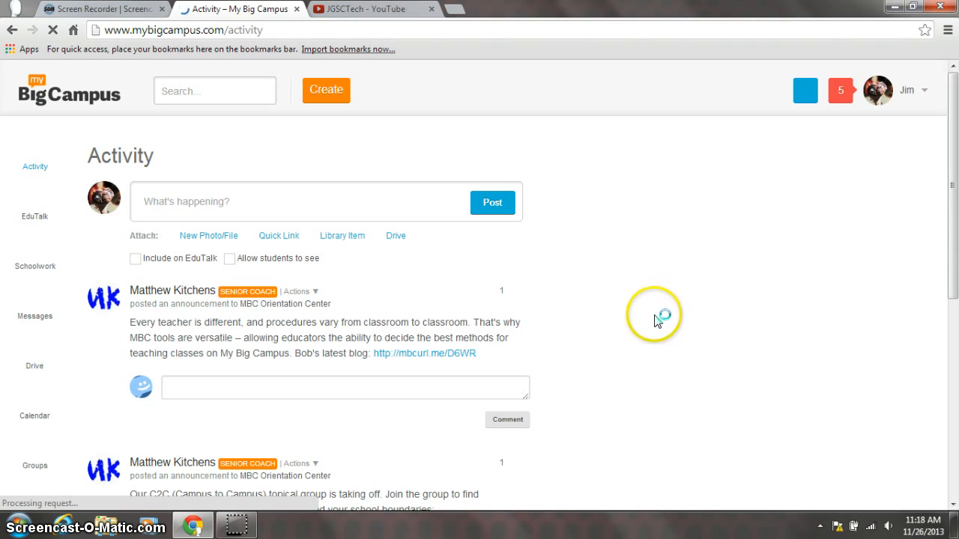
mouse_move(951, 293)
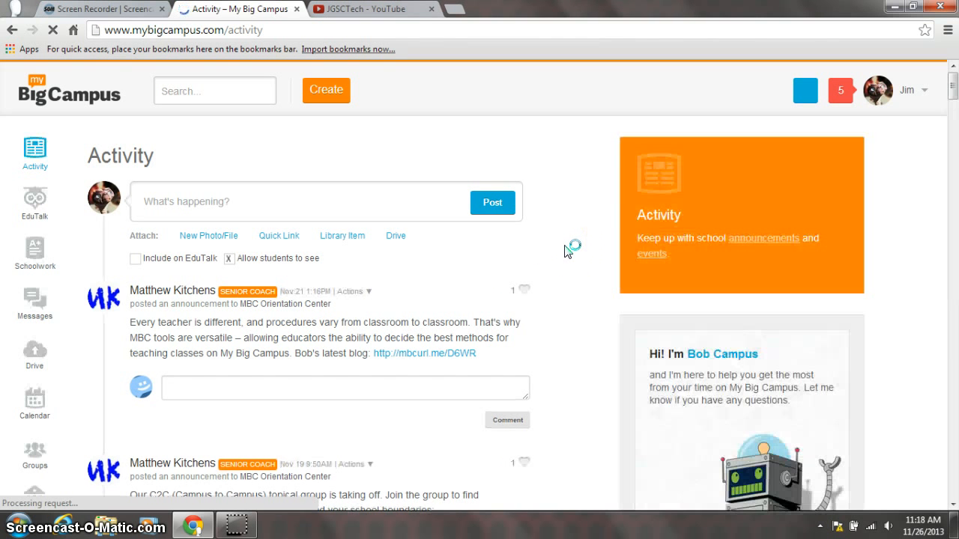
scroll(down, 3)
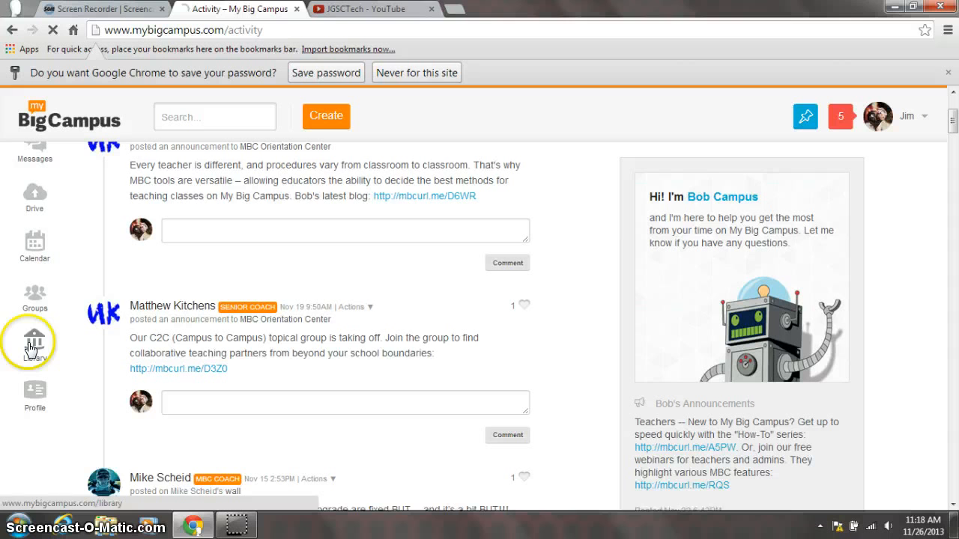
From the Library, start adding a new YouTube video via Add a Library Item.
click(34, 342)
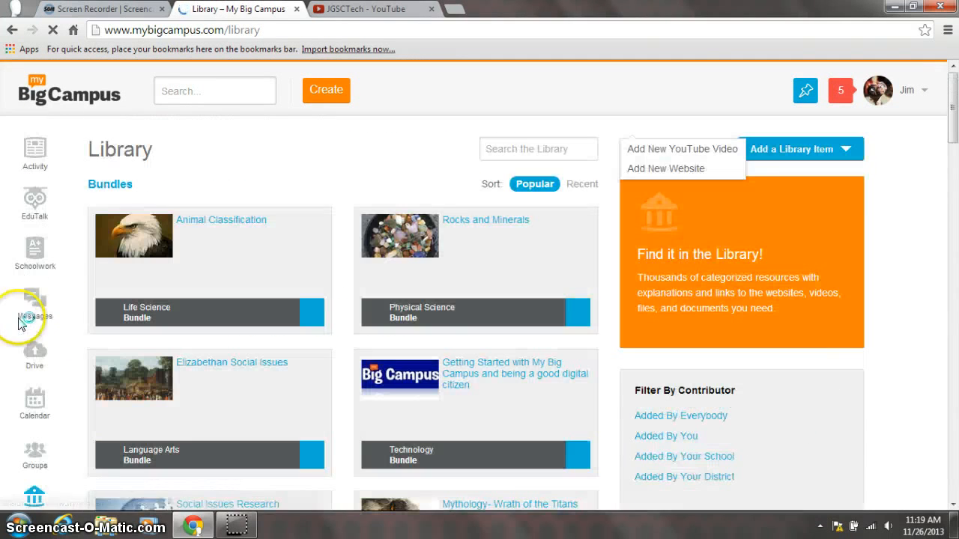
click(791, 150)
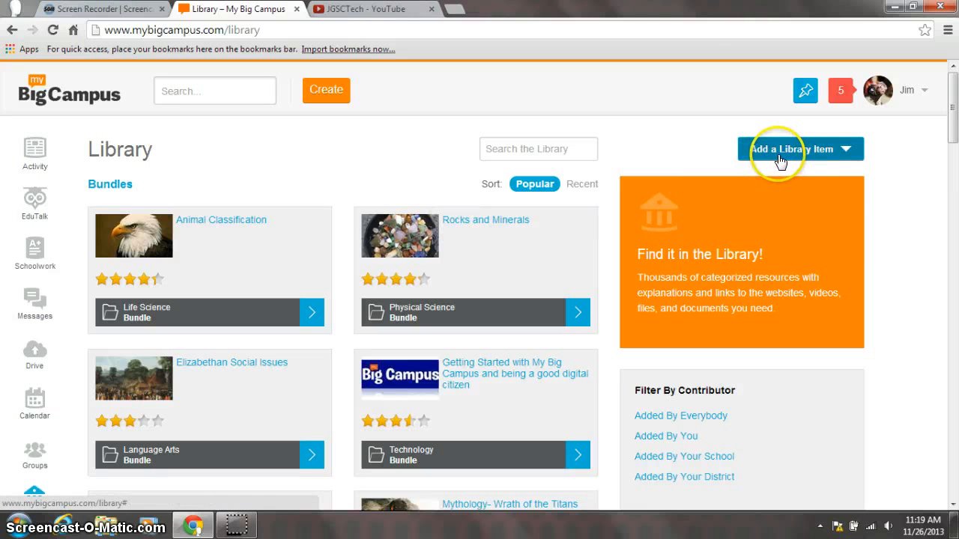
click(794, 150)
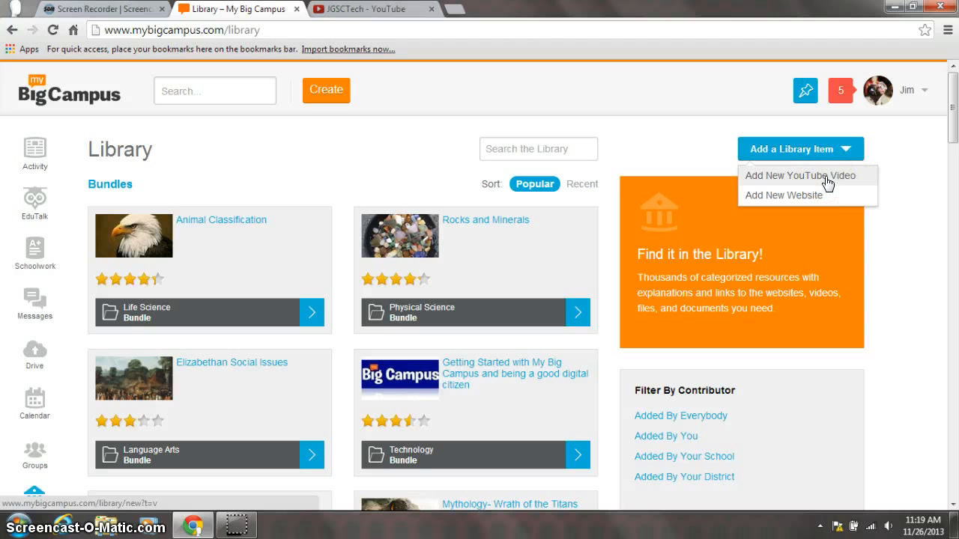
click(800, 175)
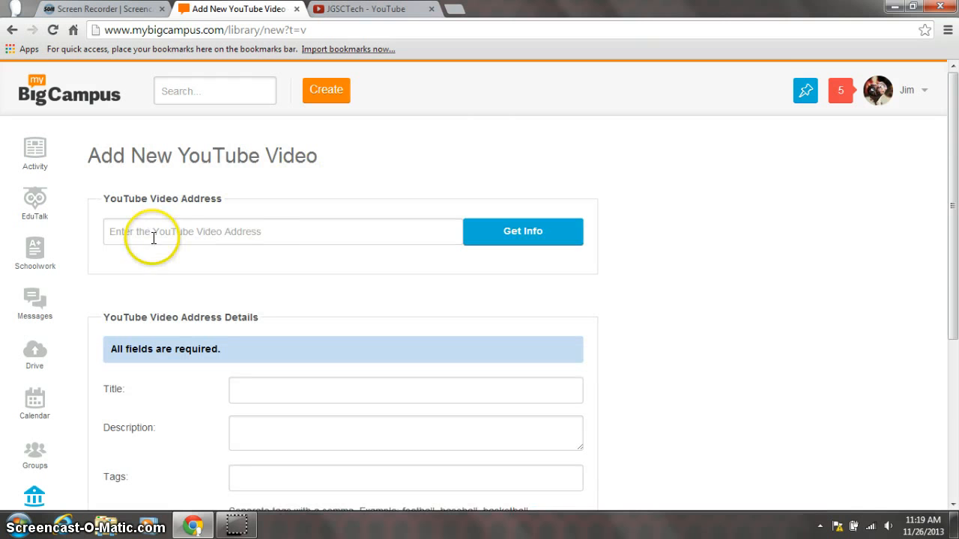
Copy the Korean War Memorial video link from the JGSCTech YouTube channel page.
click(362, 9)
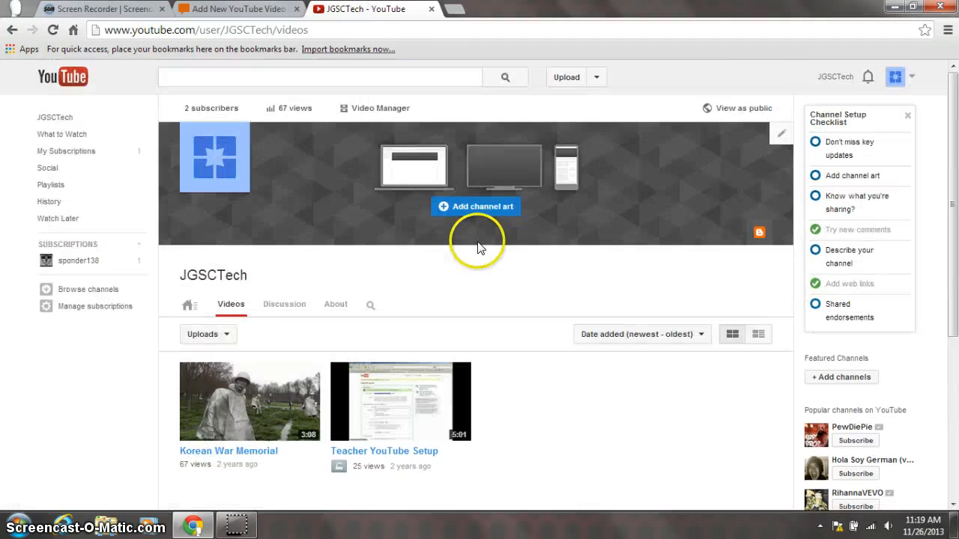
scroll(down, 3)
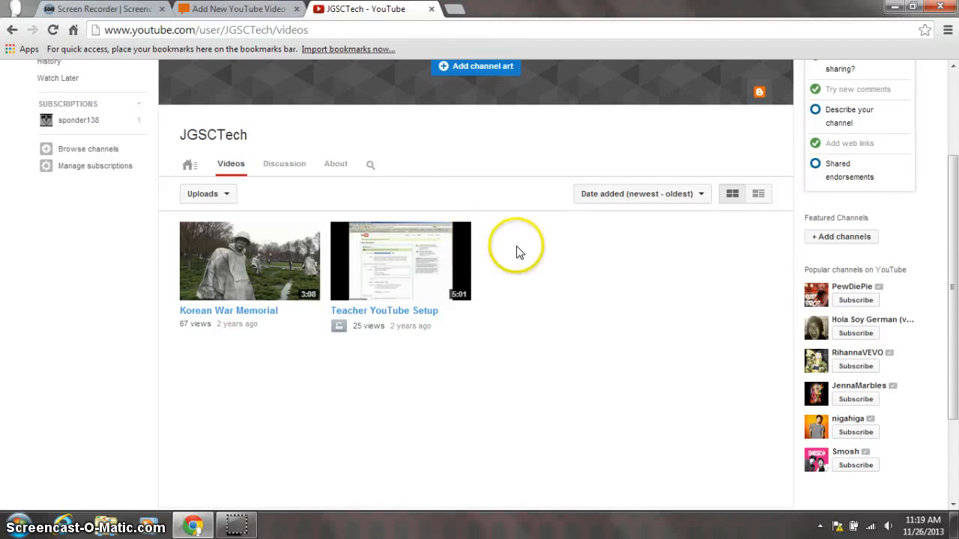
mouse_move(228, 310)
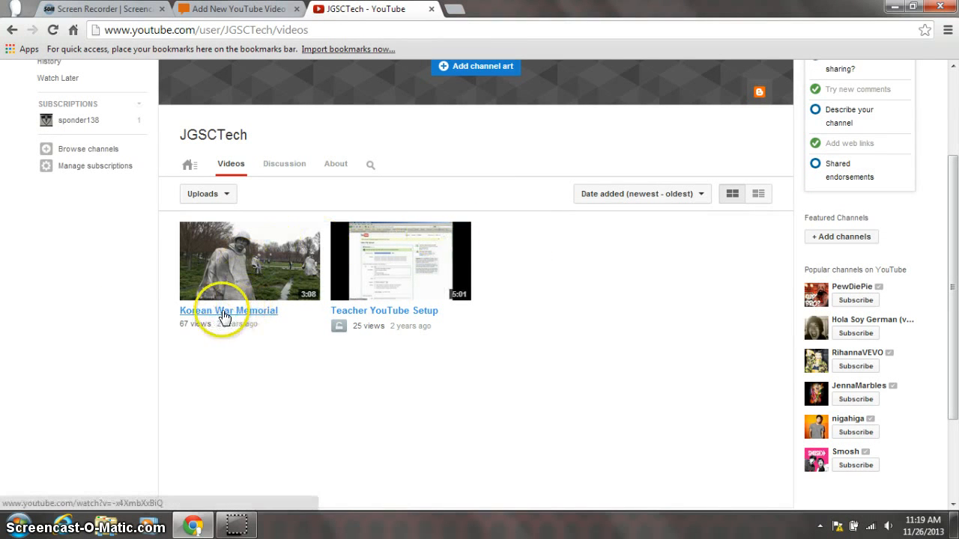
right_click(228, 310)
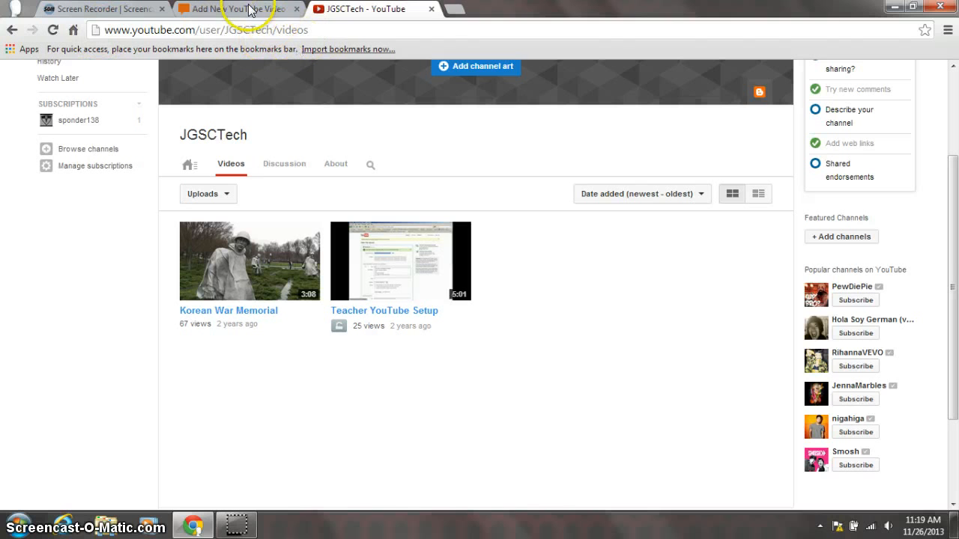
right_click(221, 231)
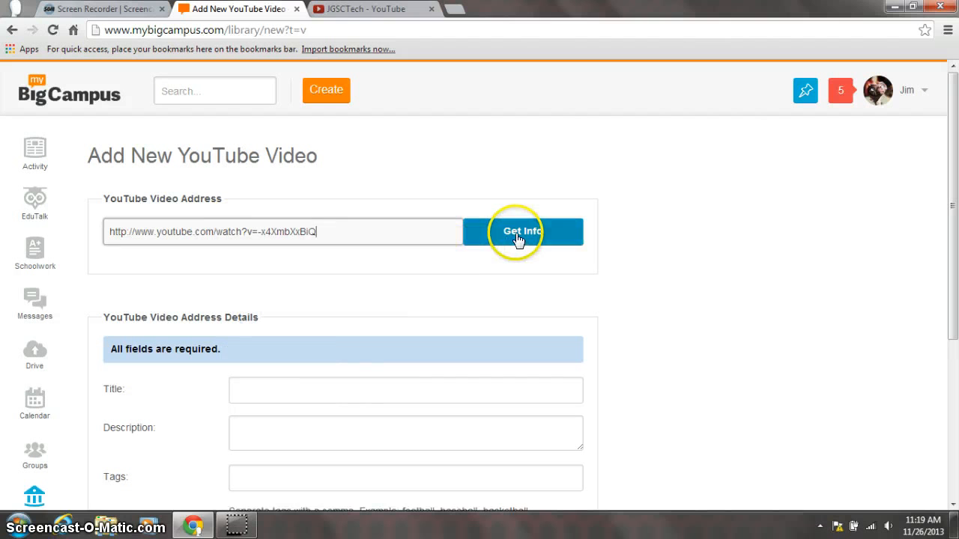
Fetch the video's title and description with Get Info and tag it Korean War.
click(521, 230)
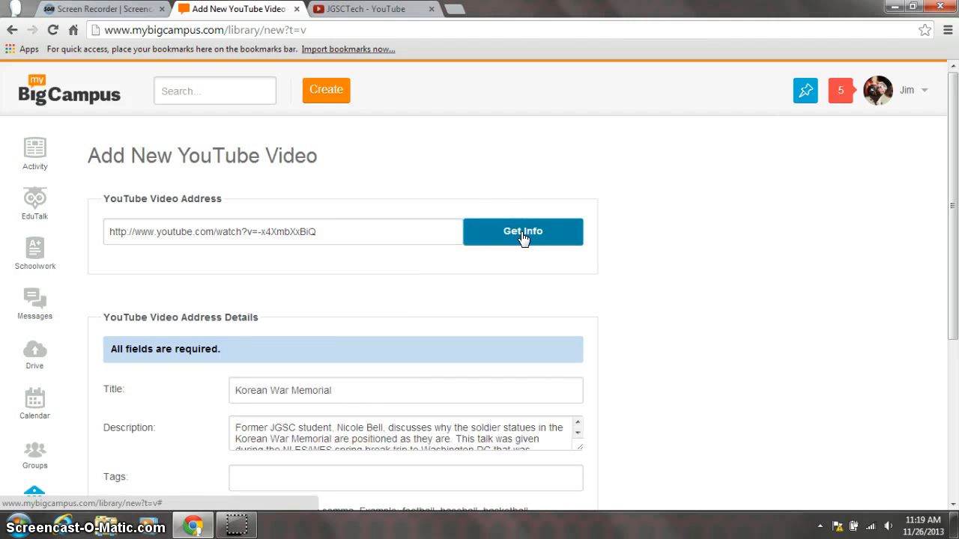
click(523, 231)
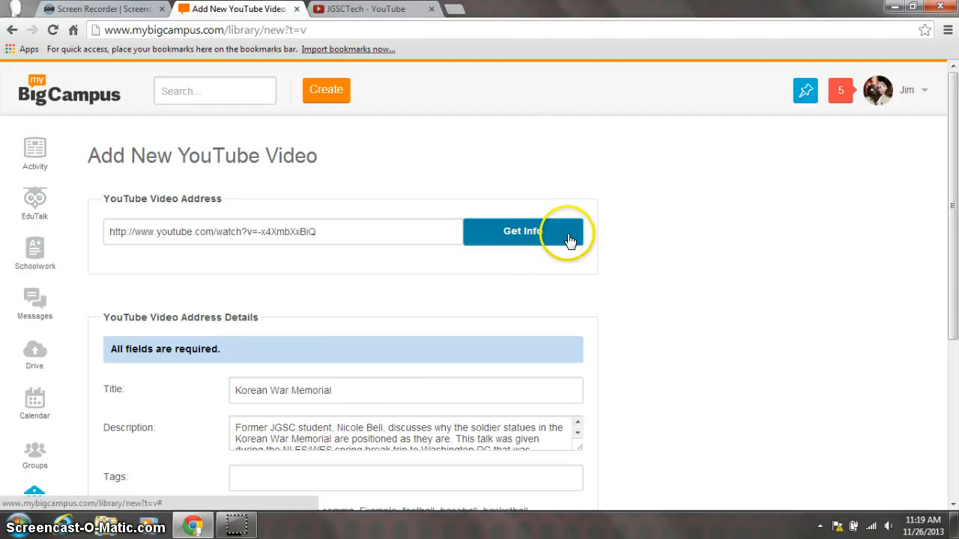
mouse_move(564, 418)
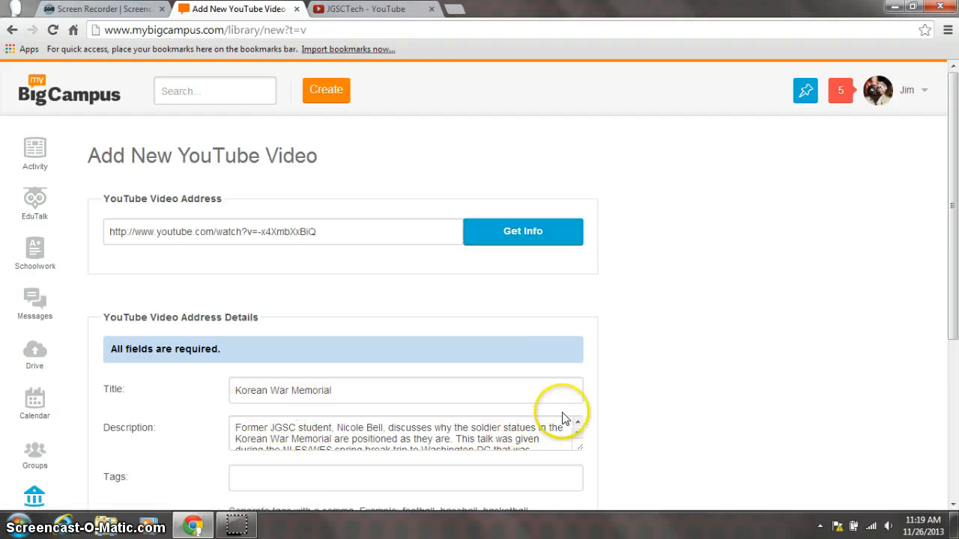
scroll(down, 3)
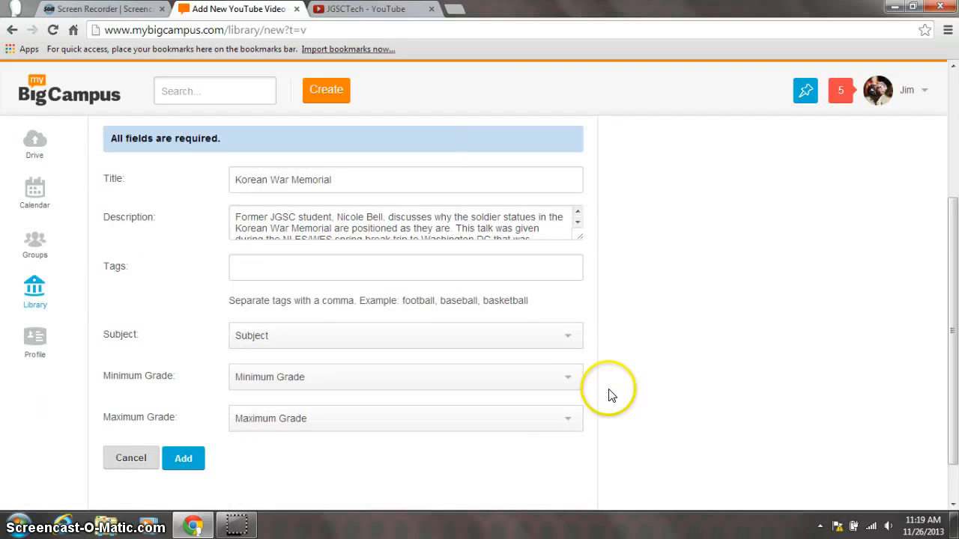
click(388, 267)
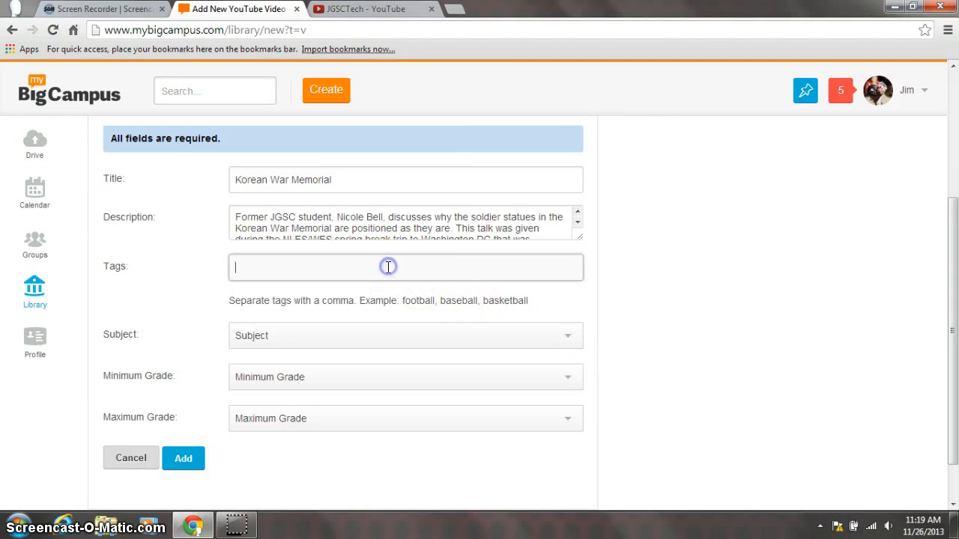
mouse_move(401, 263)
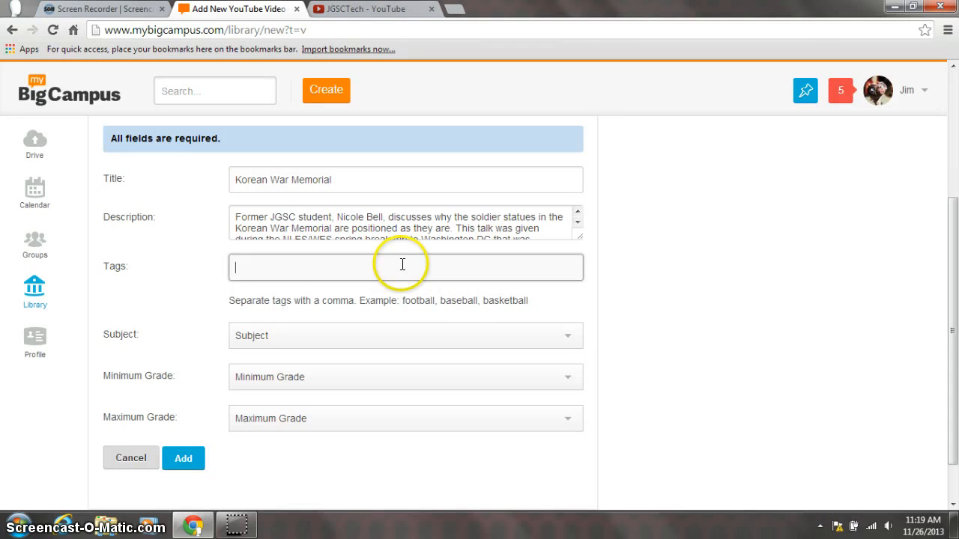
text(Korean War)
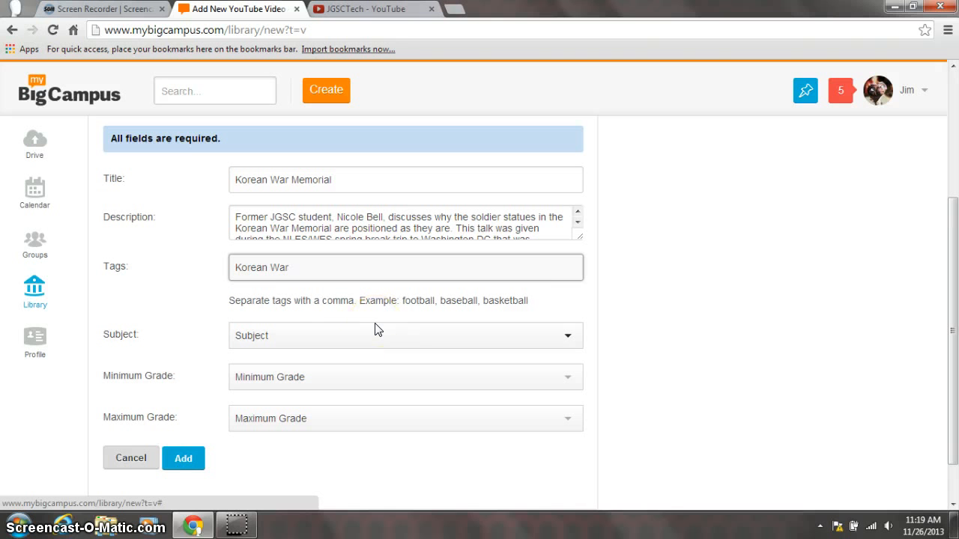
Set the subject to Social Studies and the grade range Kindergarten to 12th Grade.
click(405, 336)
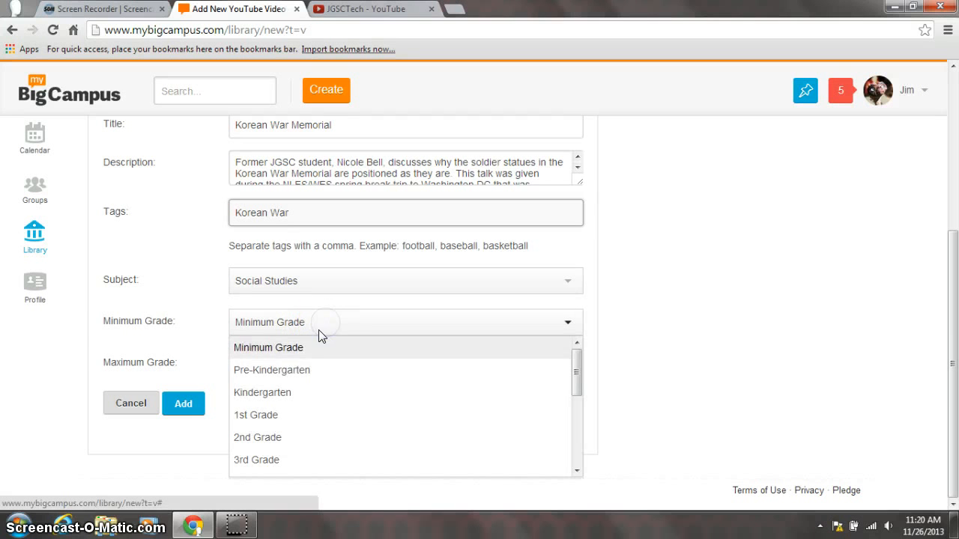
click(262, 392)
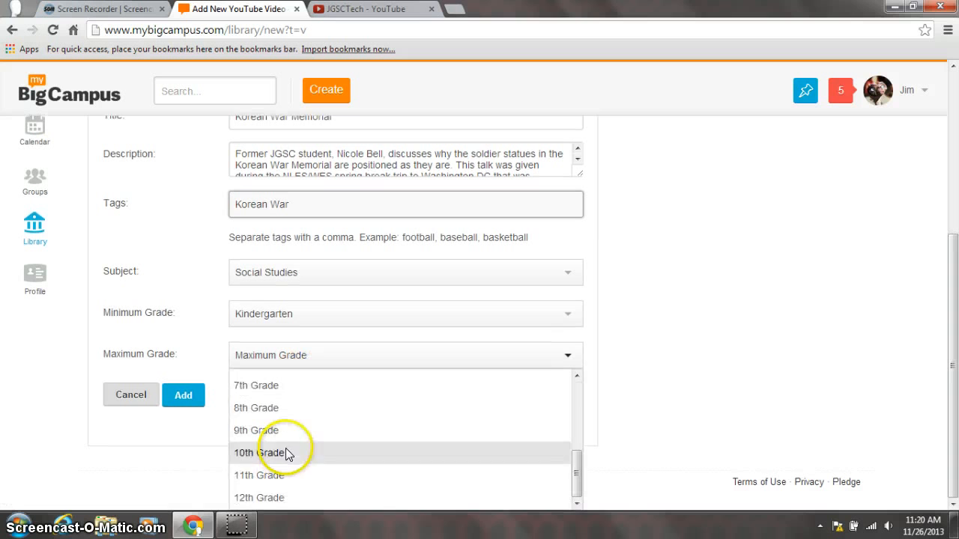
click(258, 497)
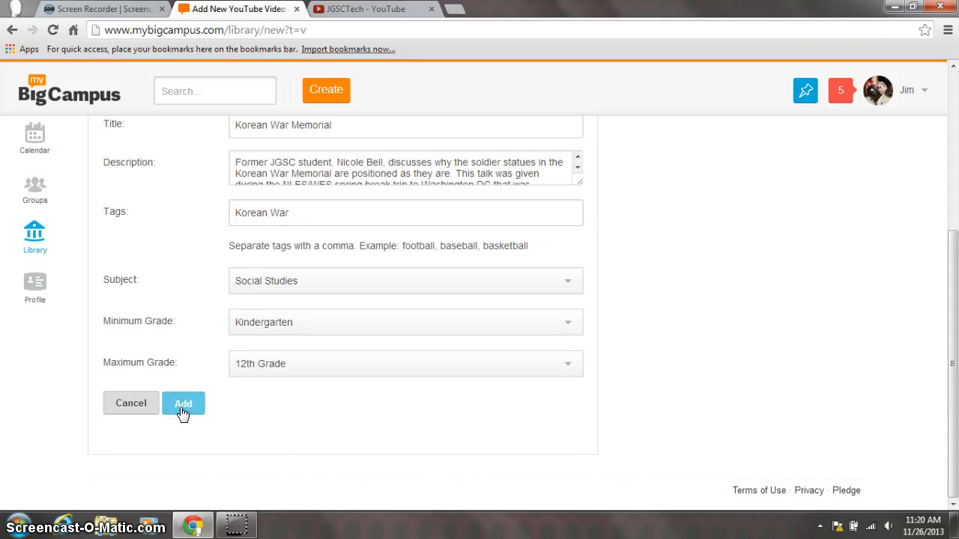
Add the video to the Library and copy its library page address.
click(182, 402)
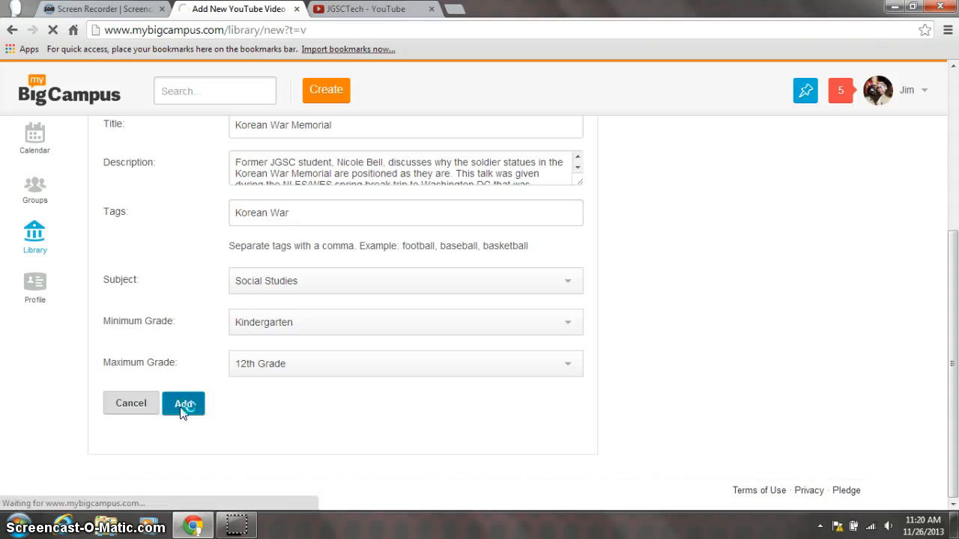
click(182, 403)
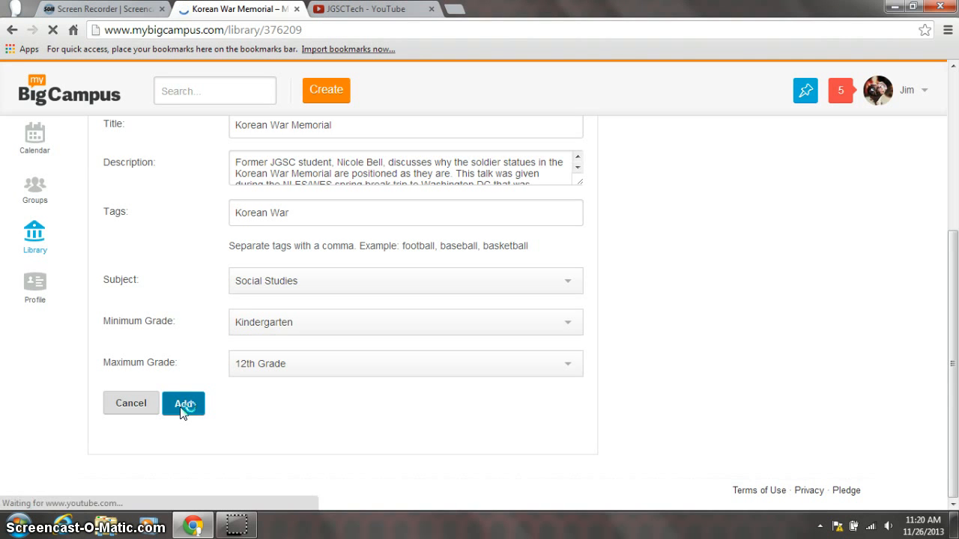
click(183, 403)
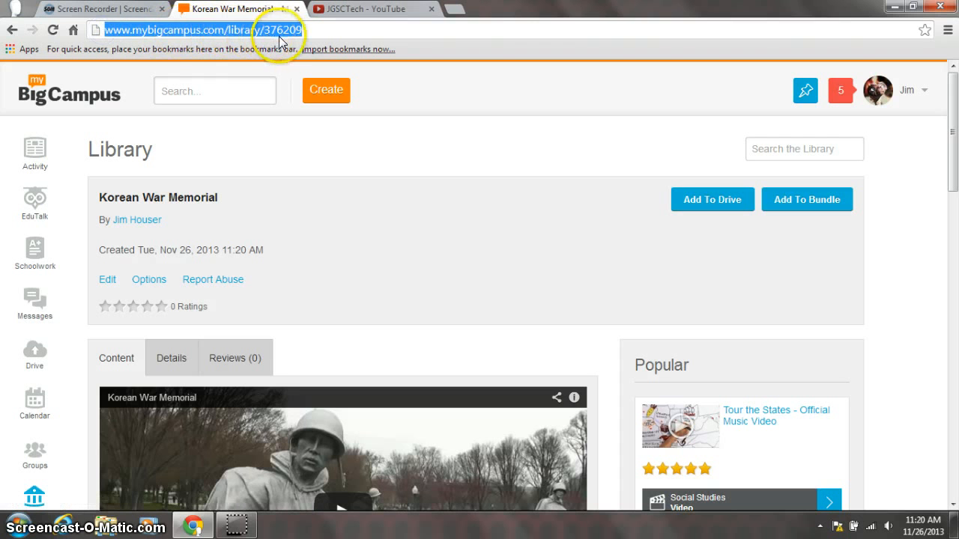
right_click(282, 30)
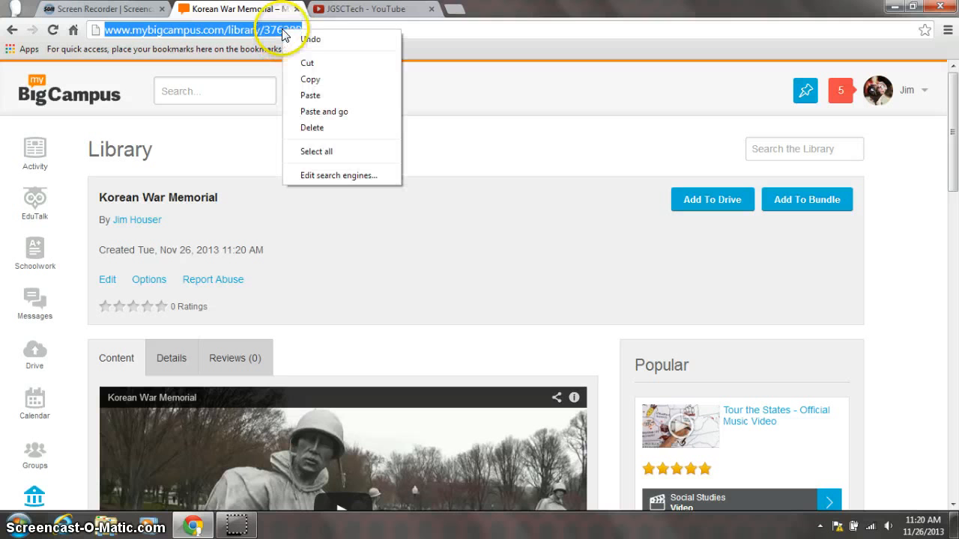
click(422, 97)
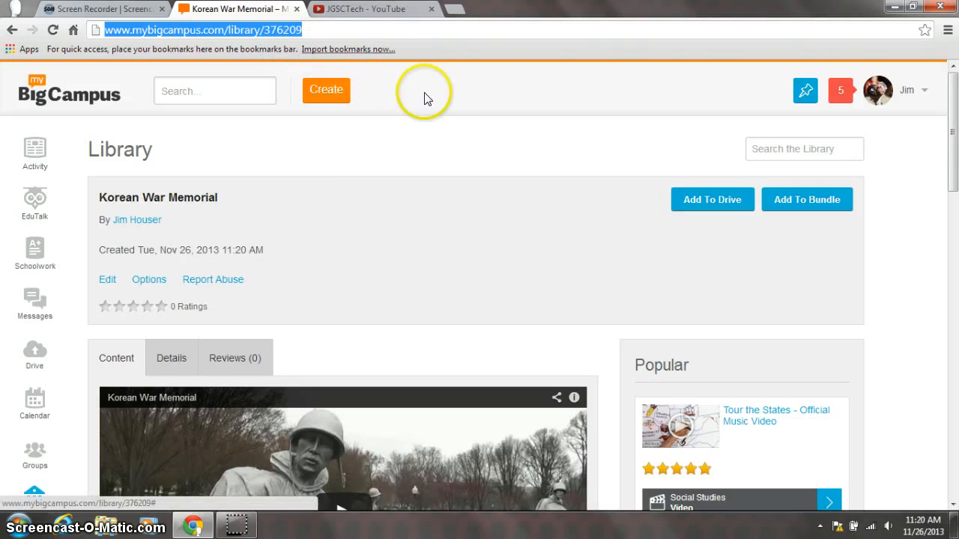
mouse_move(416, 170)
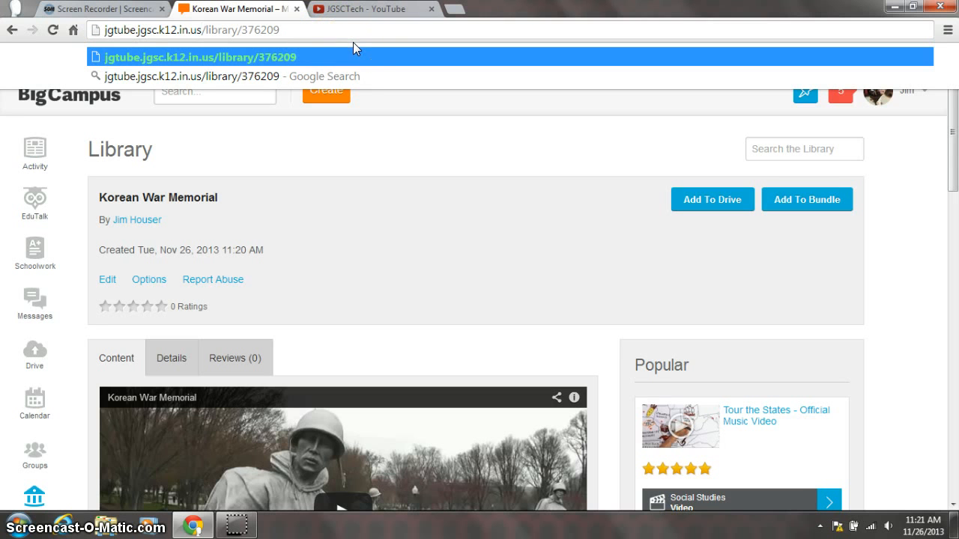
Load the video page at the jgtube.jgsc.k12.in.us address and scroll down it.
key(Enter)
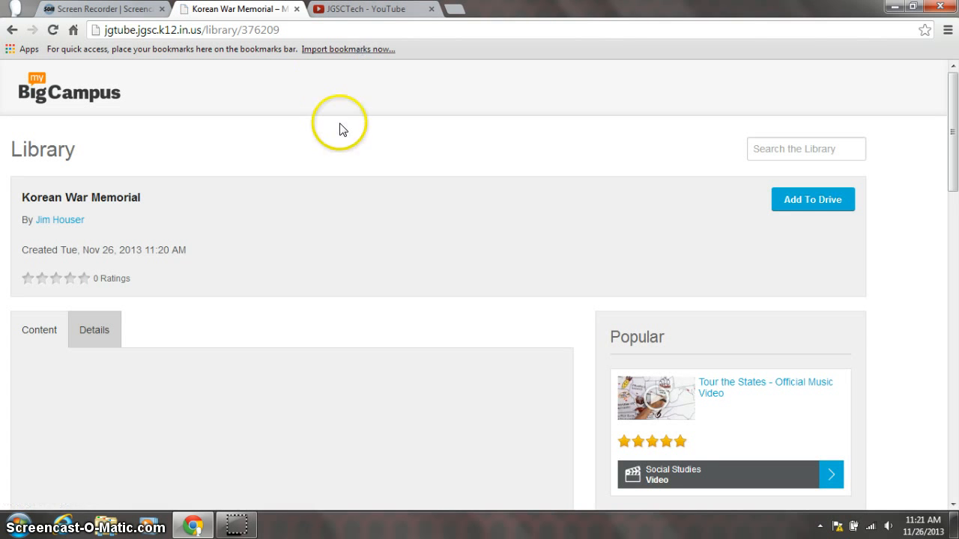
scroll(down, 3)
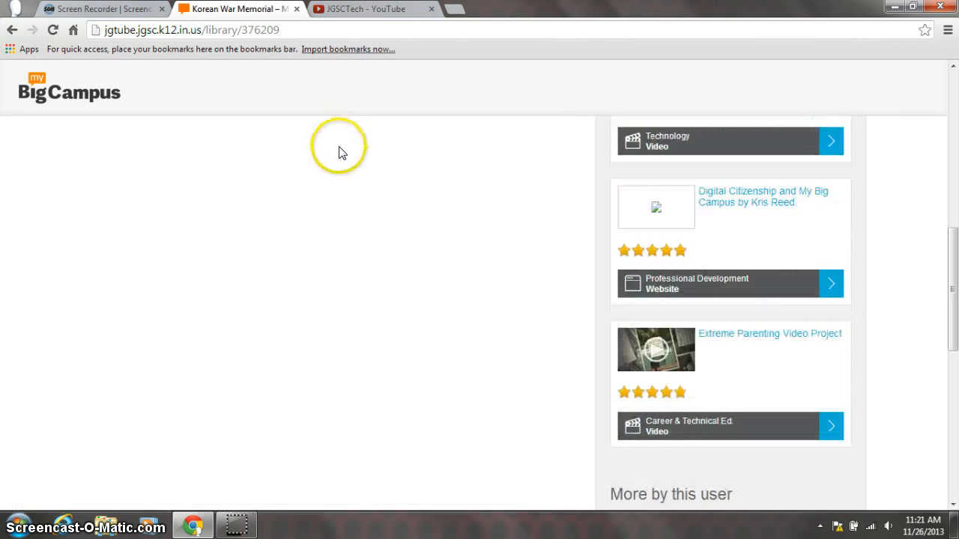